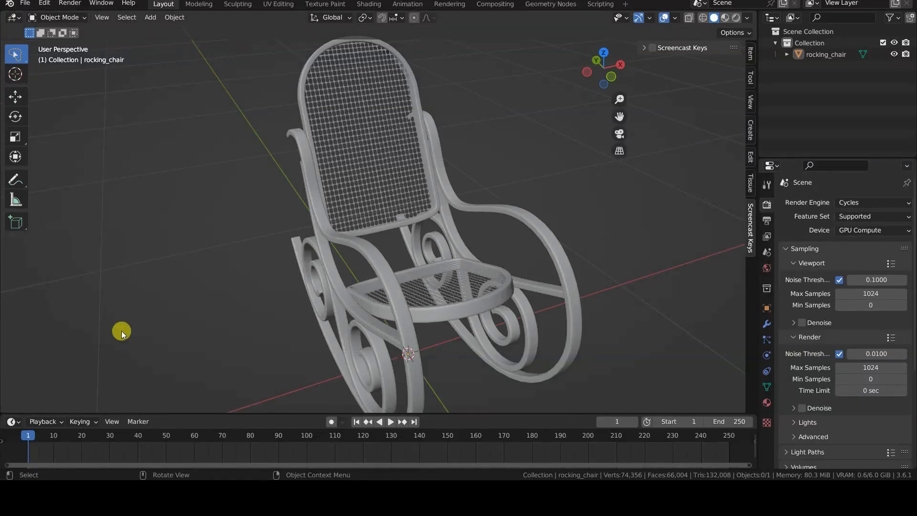
{"action": "mouse_move", "coordinate": [413, 298]}
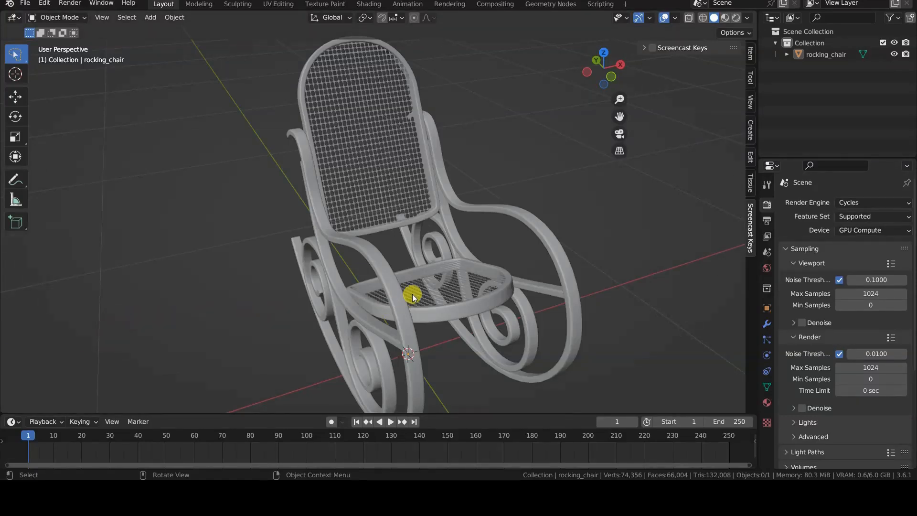
Select the rocking chair model in Object Mode.
{"action": "left_click", "coordinate": [412, 296]}
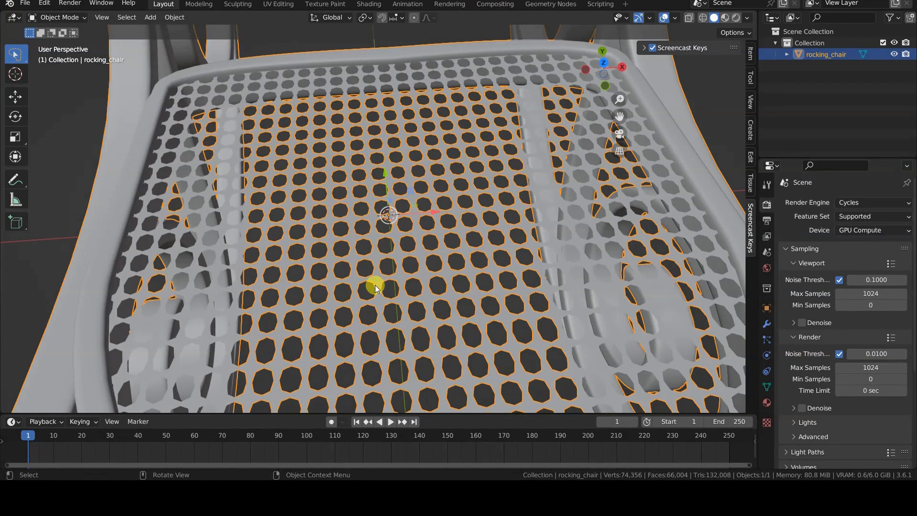
Enter Edit Mode, hide everything but the cane seat mesh, and switch the selection mode.
{"action": "key", "text": "Tab"}
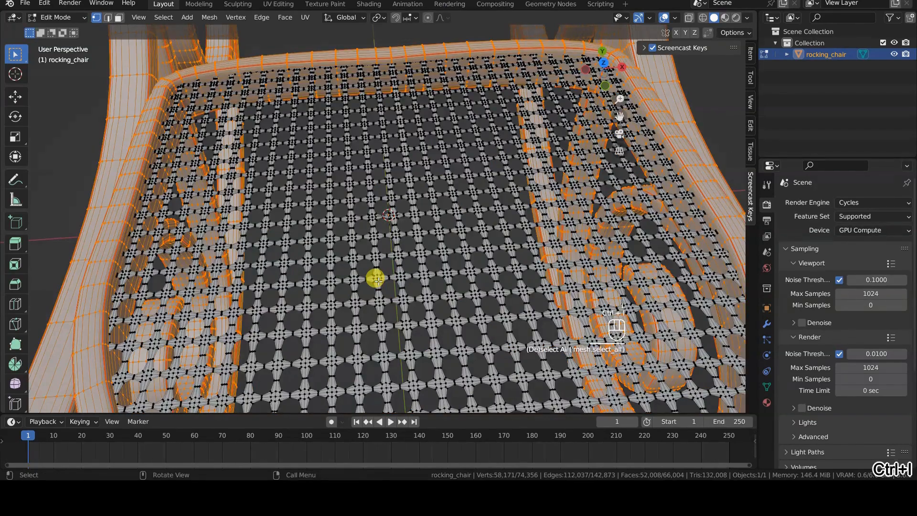
{"action": "key", "text": "H"}
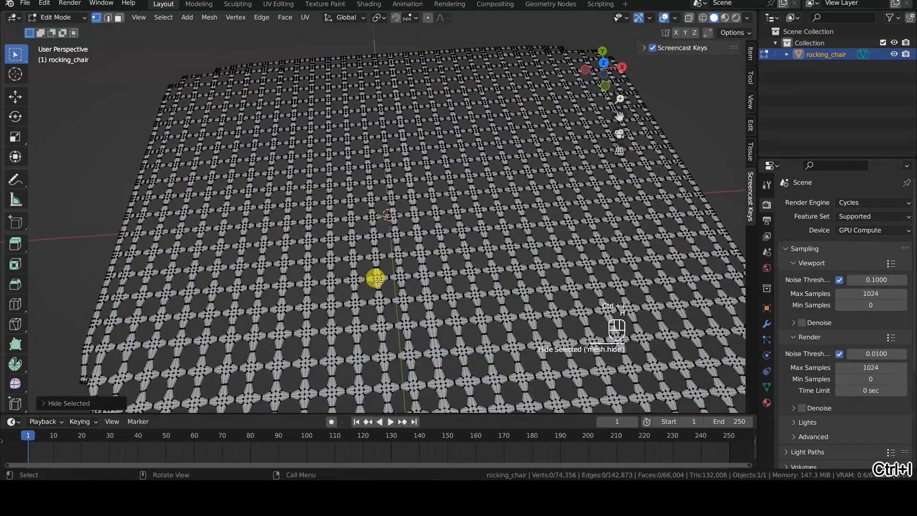
{"action": "left_click_drag", "start_coordinate": [386, 234], "coordinate": [456, 251]}
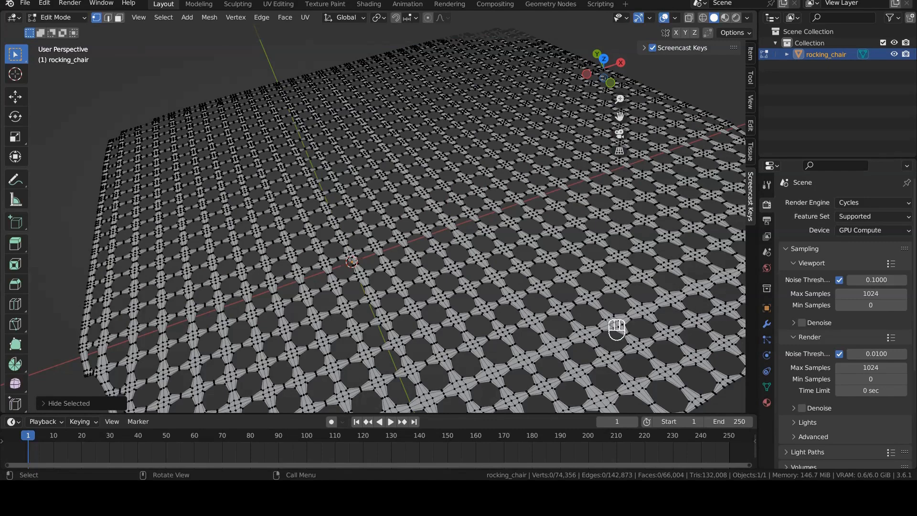
{"action": "left_click", "coordinate": [111, 17]}
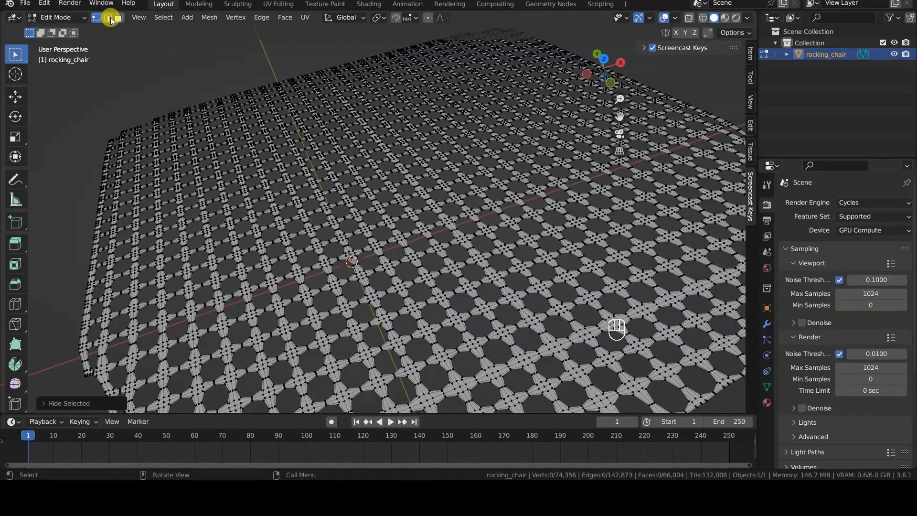
Select all seat faces, then reduce the selection with Select Boundary Loop to each hole's outline.
{"action": "key", "text": "a"}
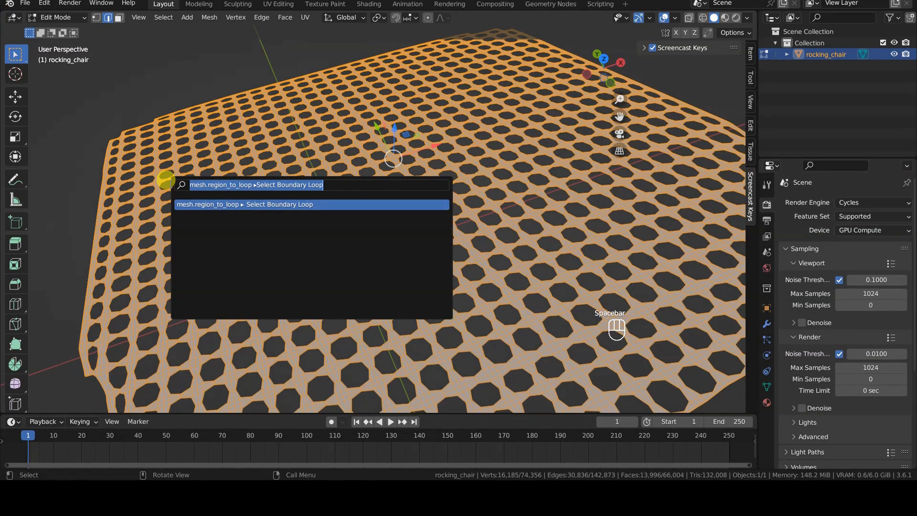
{"action": "left_click", "coordinate": [251, 204]}
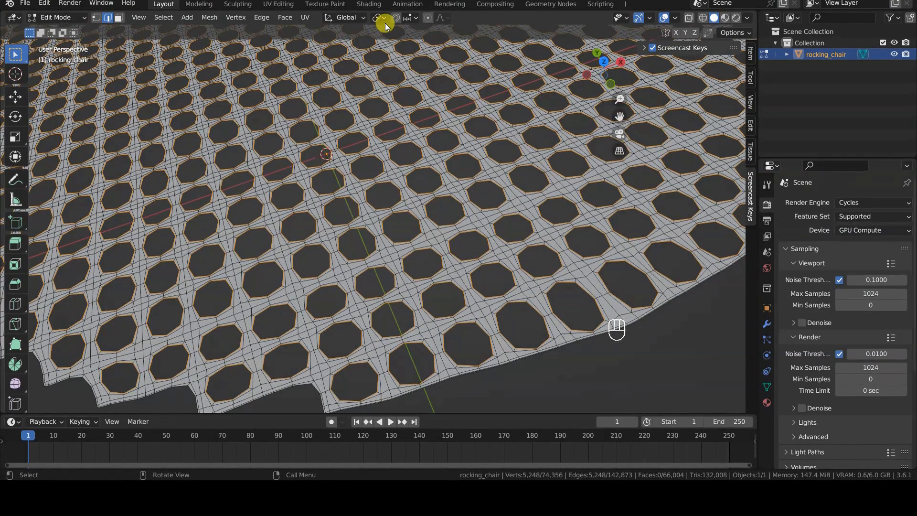
Set the transform pivot point to Individual Origins.
{"action": "left_click", "coordinate": [380, 17]}
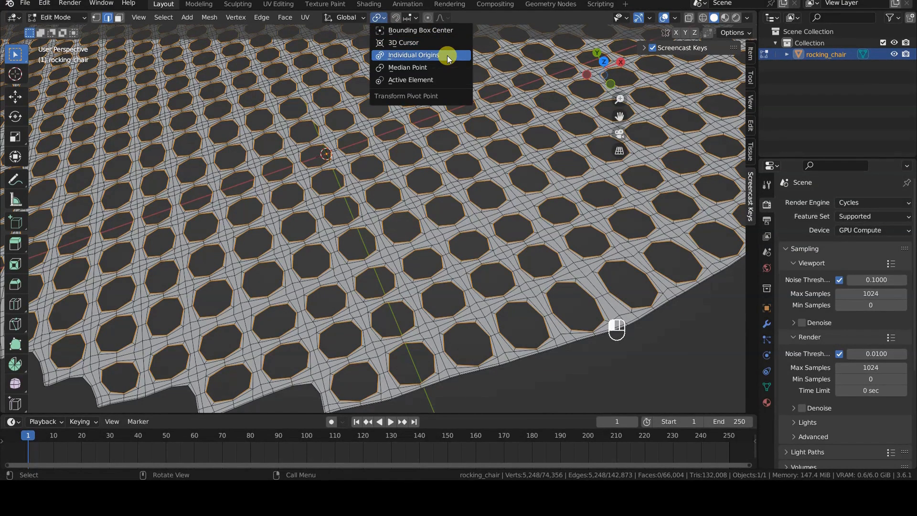
{"action": "left_click", "coordinate": [413, 54]}
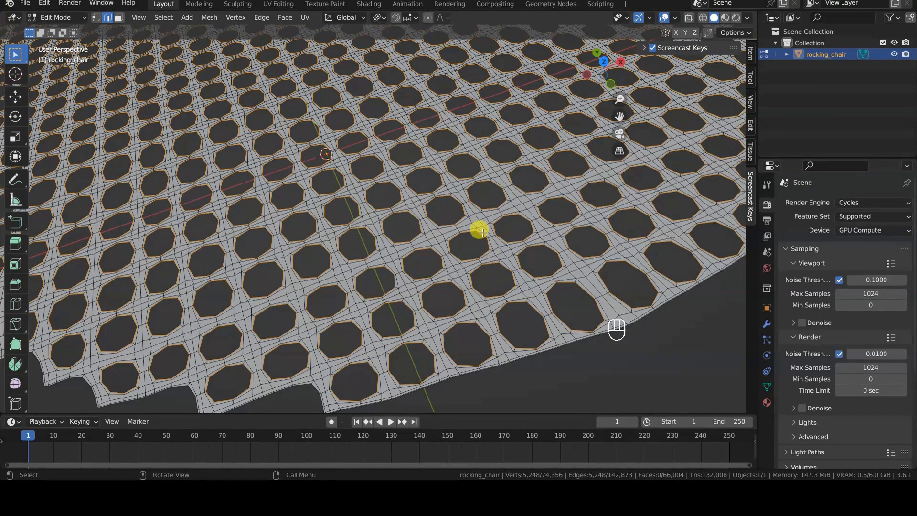
Reshape every selected hole outline into a circle with LoopTools Circle.
{"action": "right_click", "coordinate": [480, 231]}
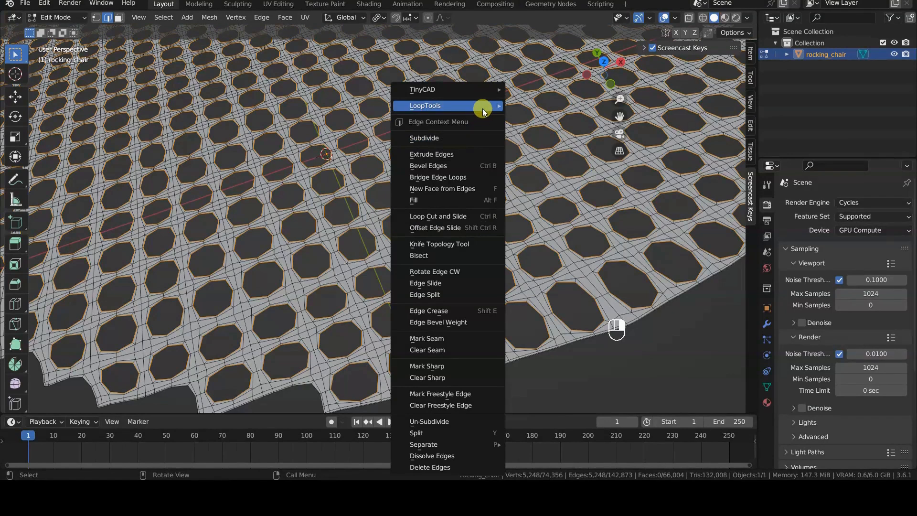
{"action": "mouse_move", "coordinate": [482, 109]}
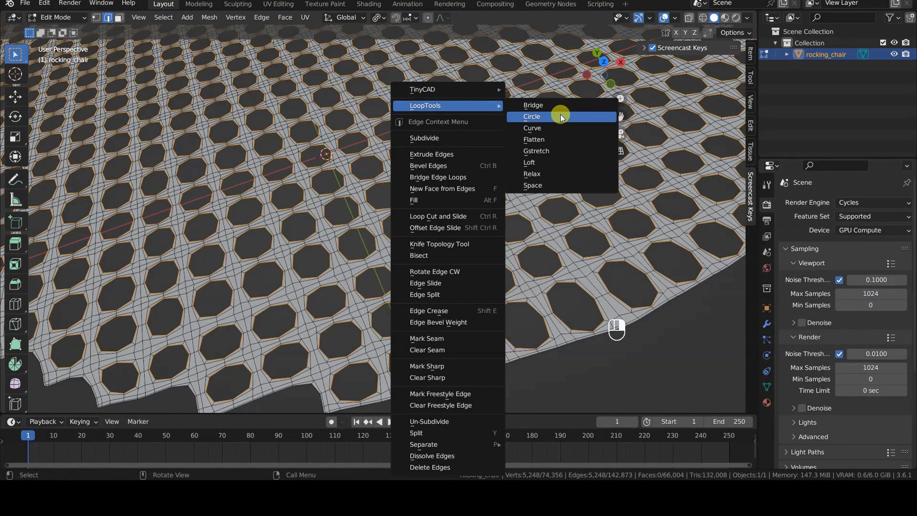
{"action": "left_click", "coordinate": [531, 117]}
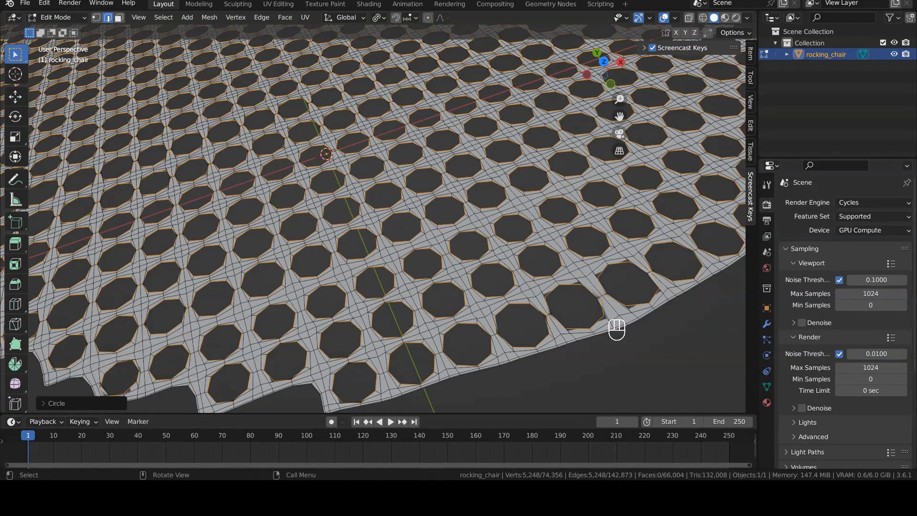
Scale each hole down about its own centre, then unhide the rest of the chair.
{"action": "key", "text": "s"}
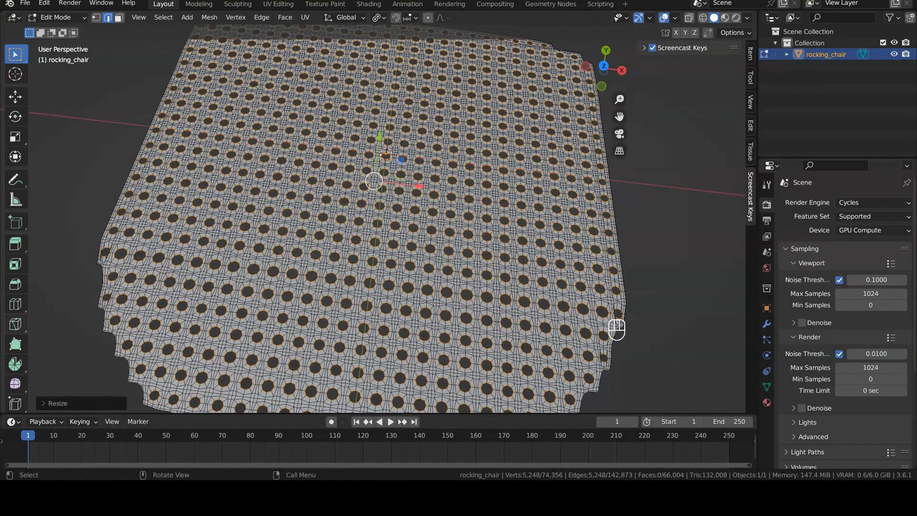
{"action": "key", "text": "Alt+H"}
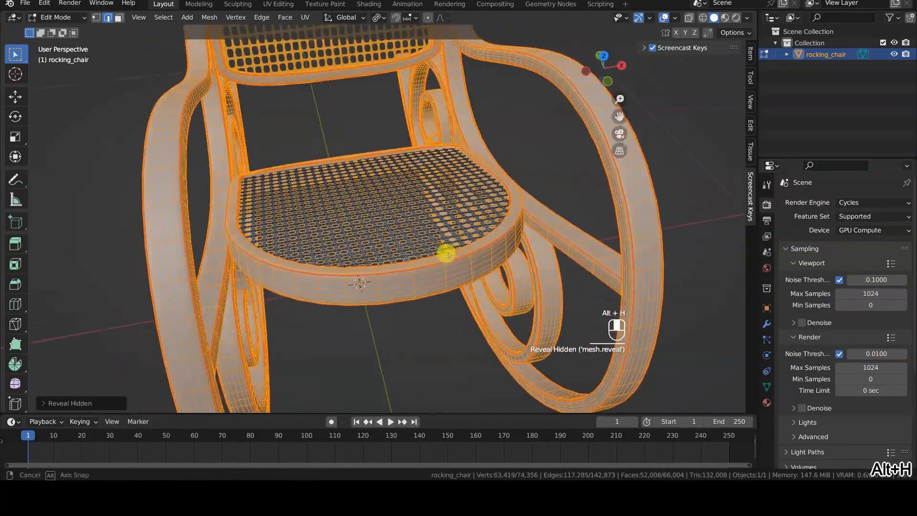